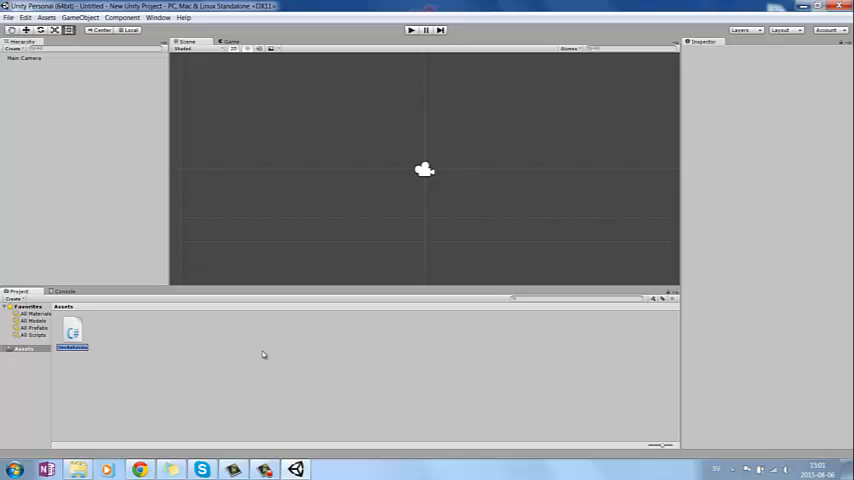
# - Navigate from the Unity download page to the Visual Studio 2015 Tools for Unity gallery page
pyautogui.click(72, 330)
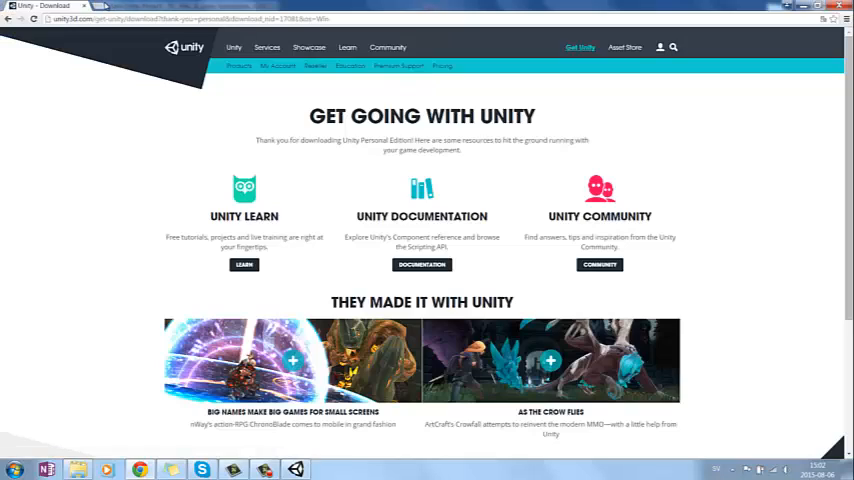
pyautogui.click(130, 6)
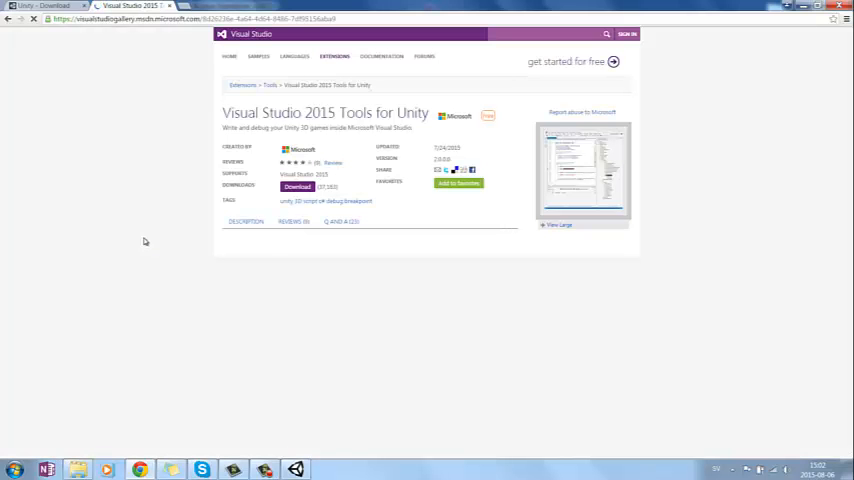
# - Download and run the Visual Studio 2015 Tools for Unity installer from the gallery page
pyautogui.click(292, 188)
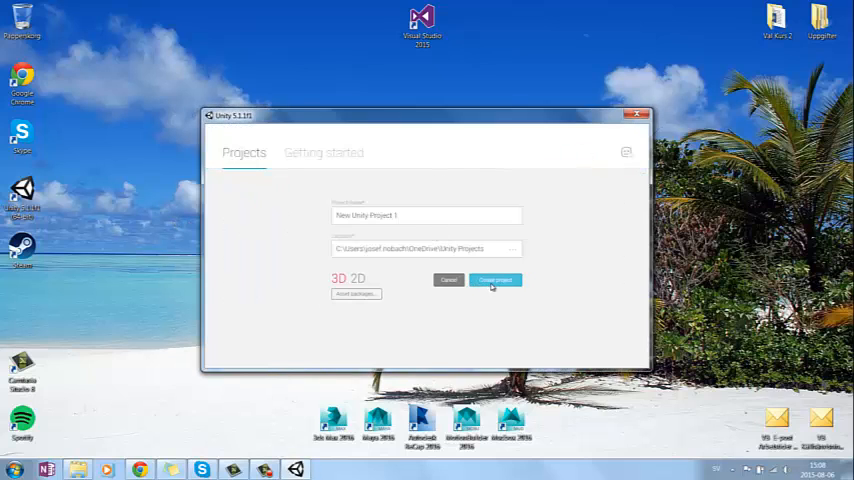
# - Create the new 3D project 'New Unity Project 1' from the Unity launcher
pyautogui.click(496, 280)
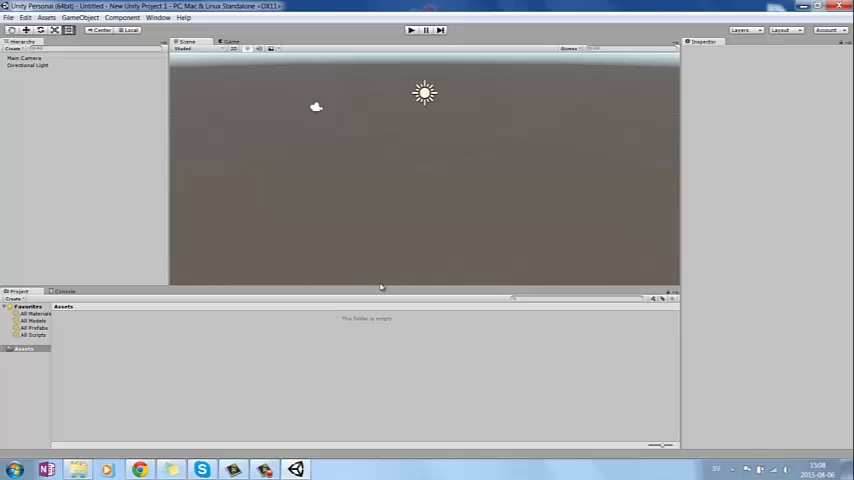